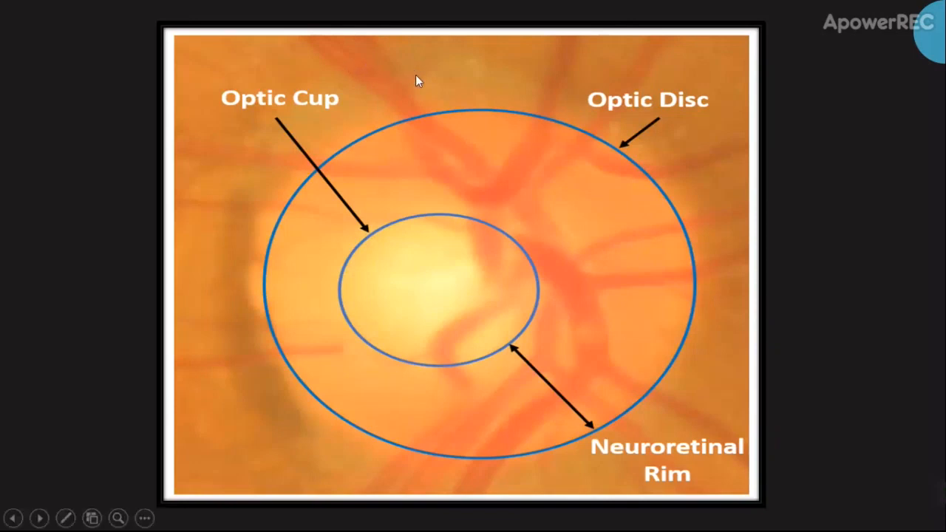
mouse_move(551, 258)
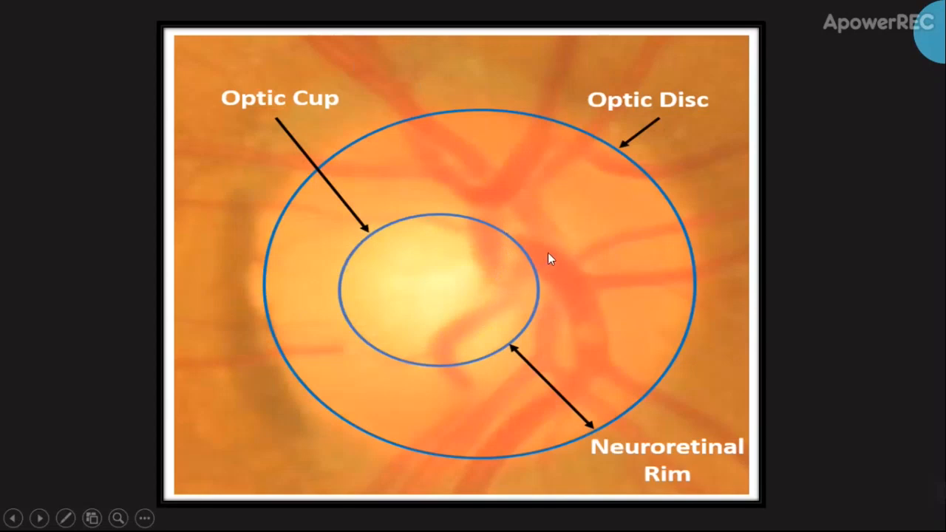
mouse_move(727, 294)
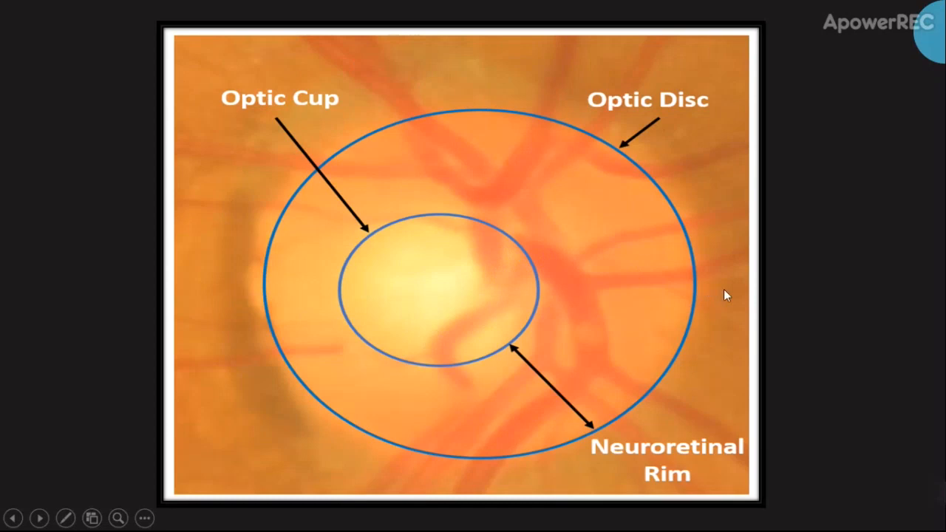
- Advance to the Healthy vs Glaucoma slide, then exit the slideshow
click(39, 518)
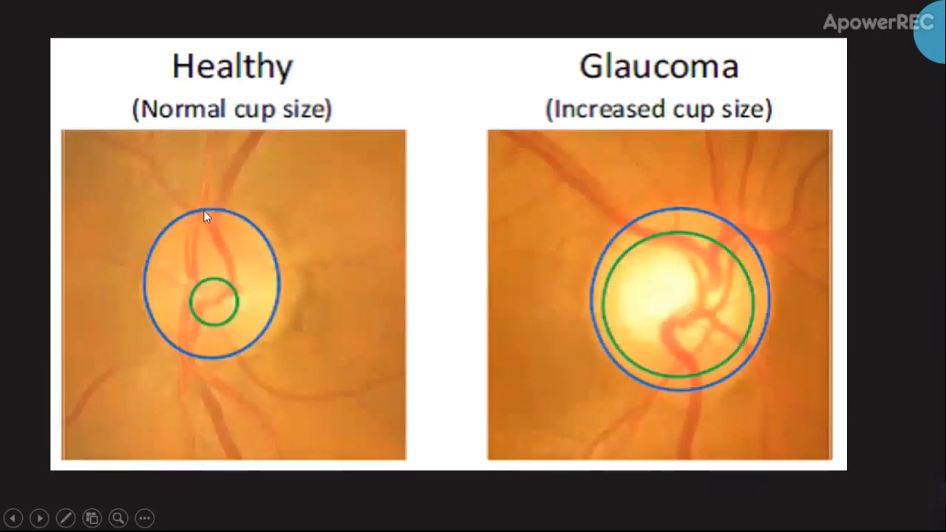
mouse_move(215, 285)
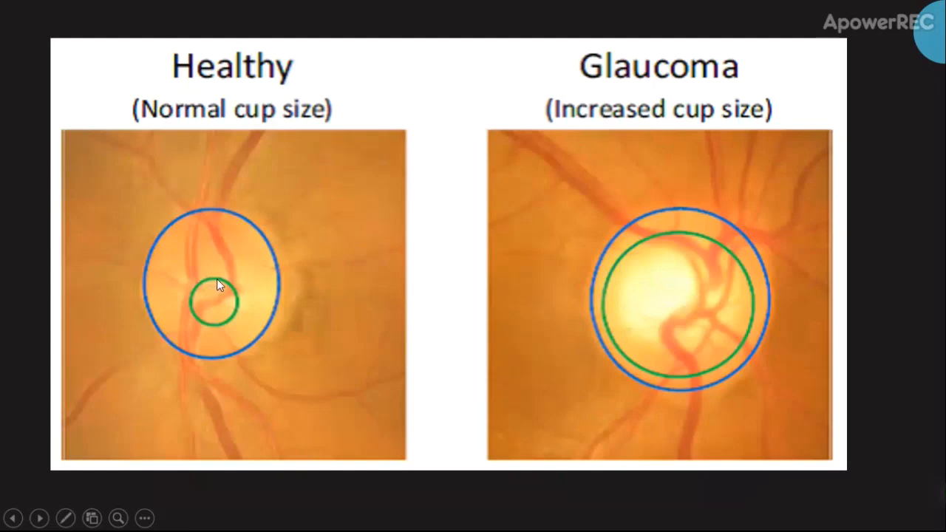
mouse_move(702, 275)
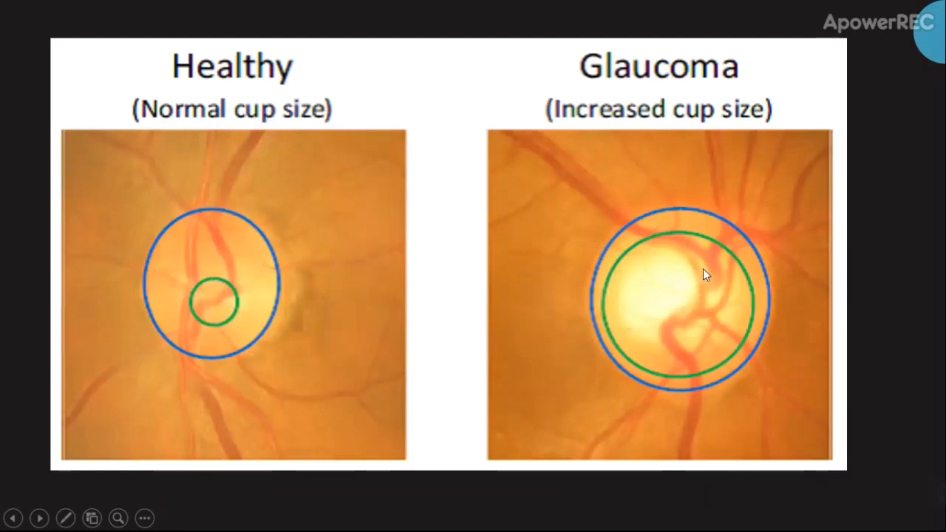
mouse_move(718, 274)
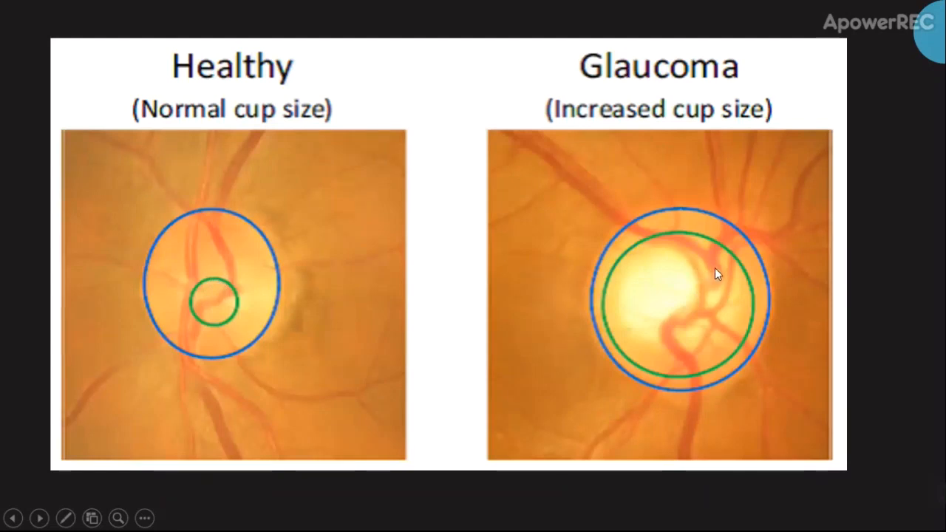
mouse_move(635, 262)
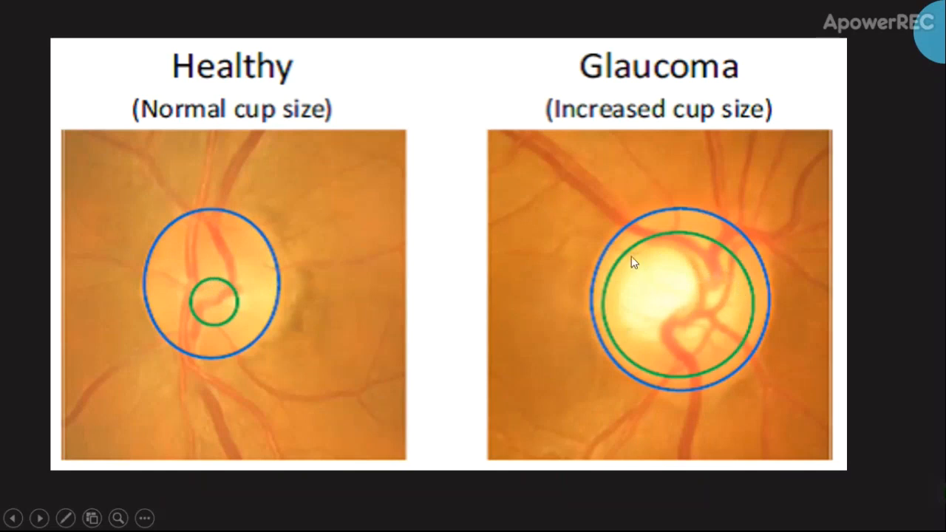
mouse_move(704, 252)
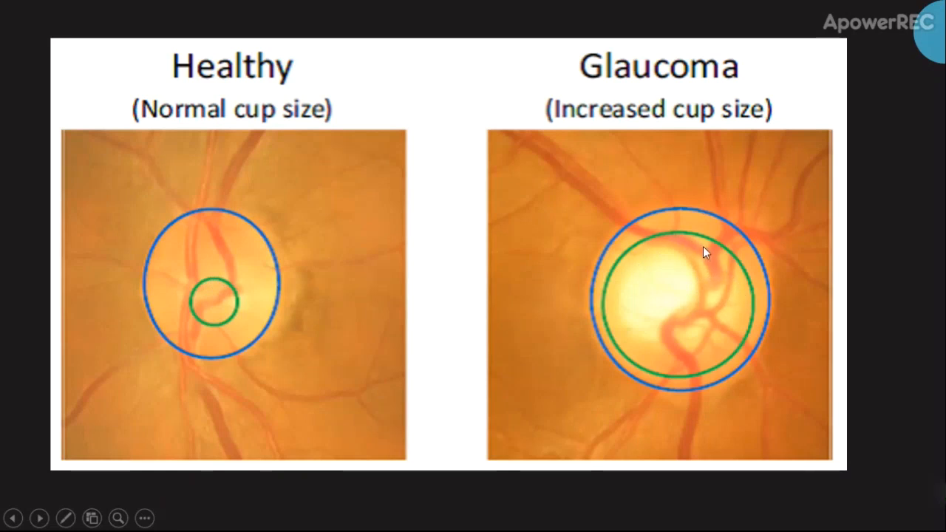
key(Escape)
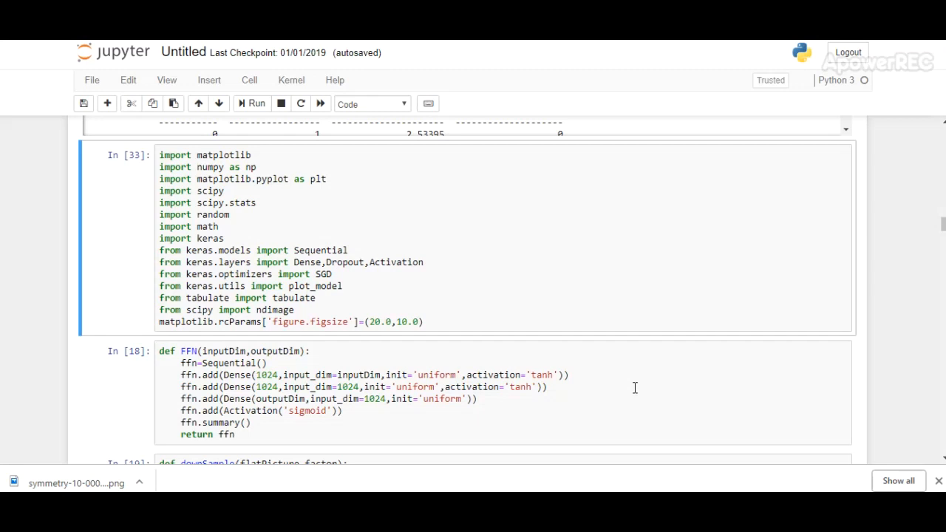
- Scroll past the imports and FFN definition cells to the downSample function
scroll(down, 3)
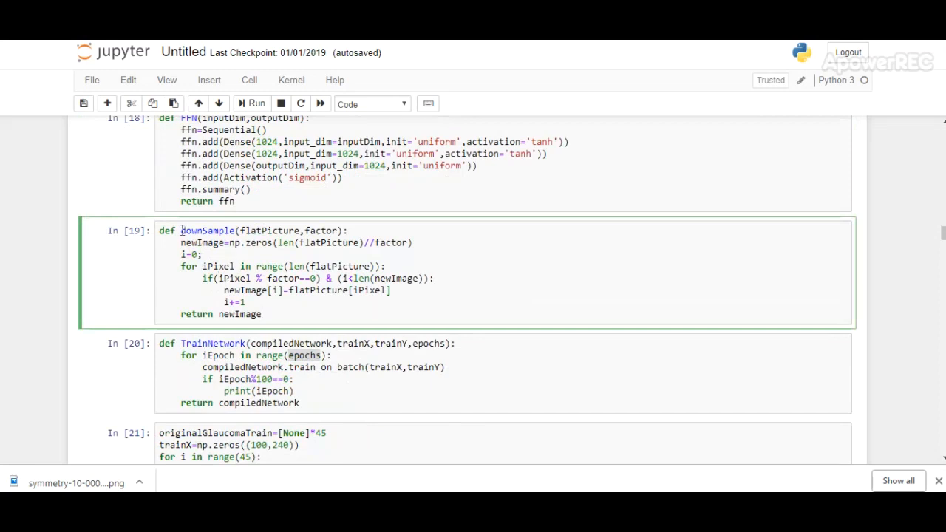
- Select the downSample function cell
click(261, 314)
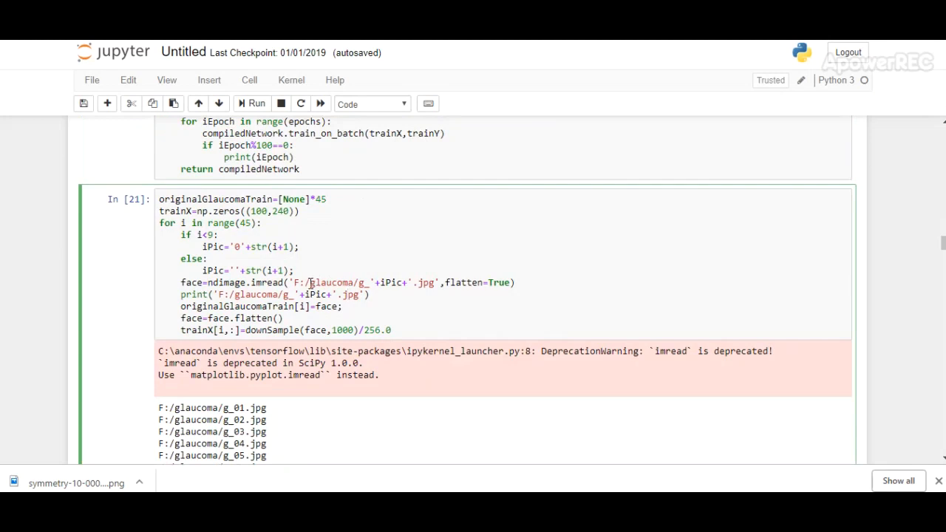
- Scroll through the glaucoma output and healthy-image cell to the trainY labels and network creation cells
scroll(down, 3)
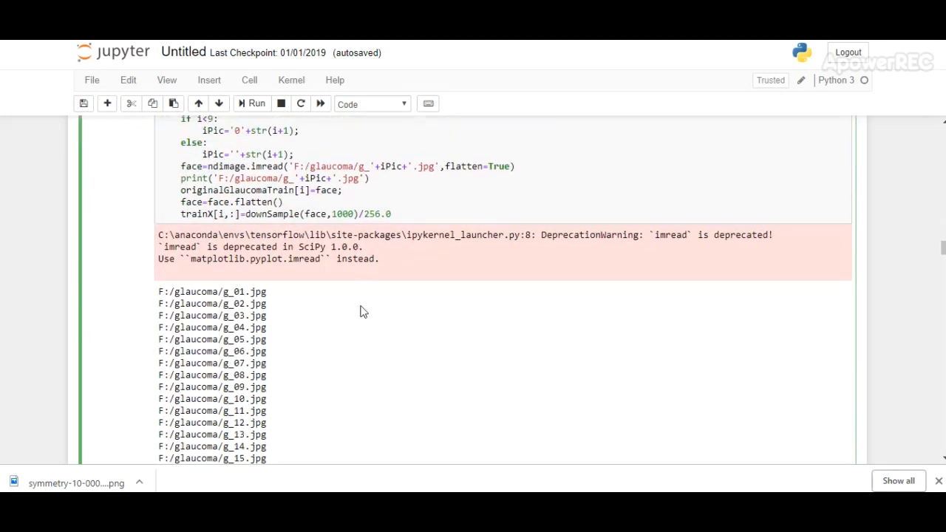
scroll(down, 3)
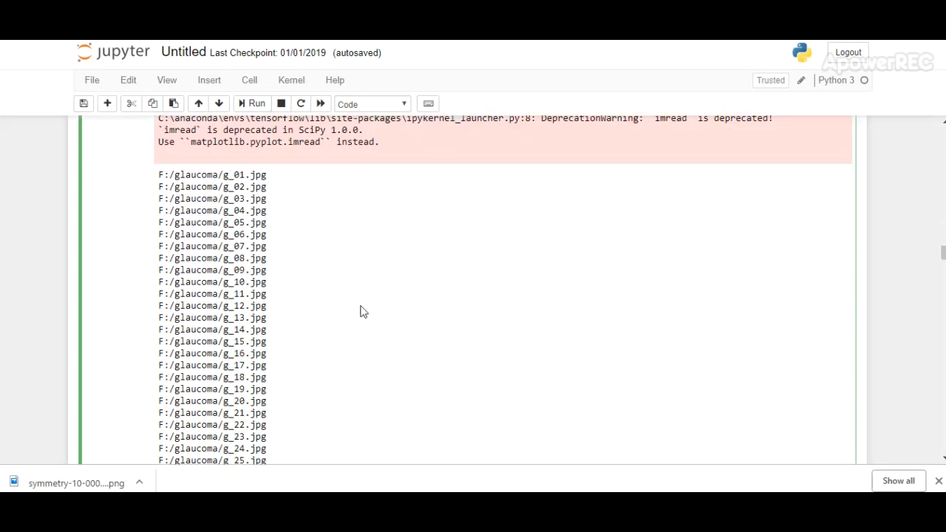
scroll(down, 3)
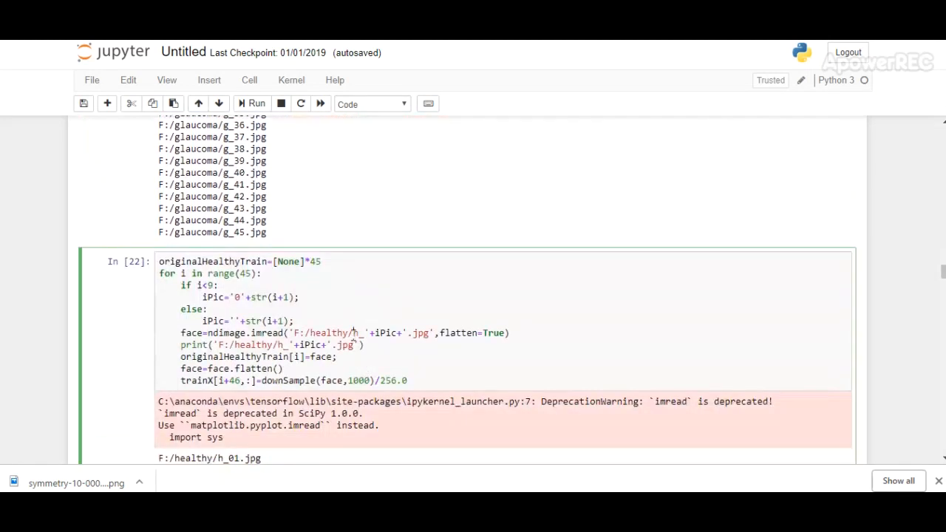
scroll(down, 3)
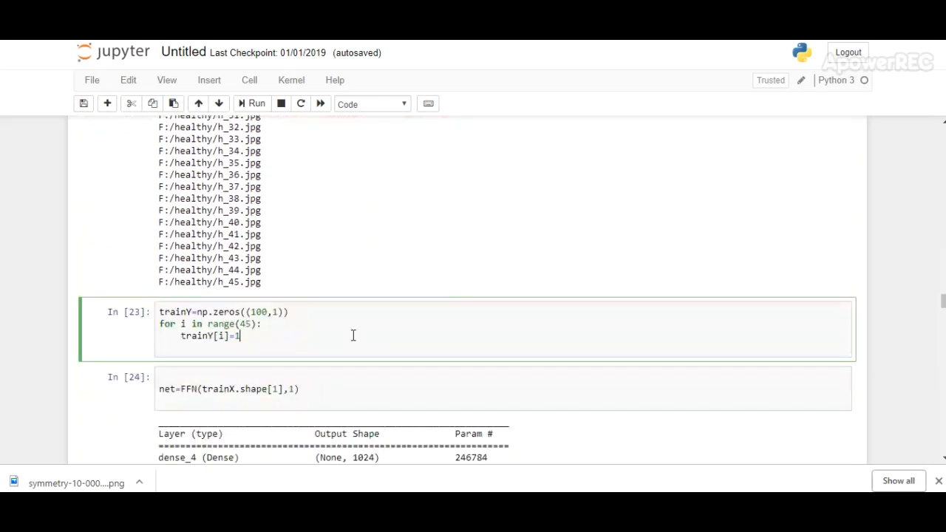
scroll(down, 3)
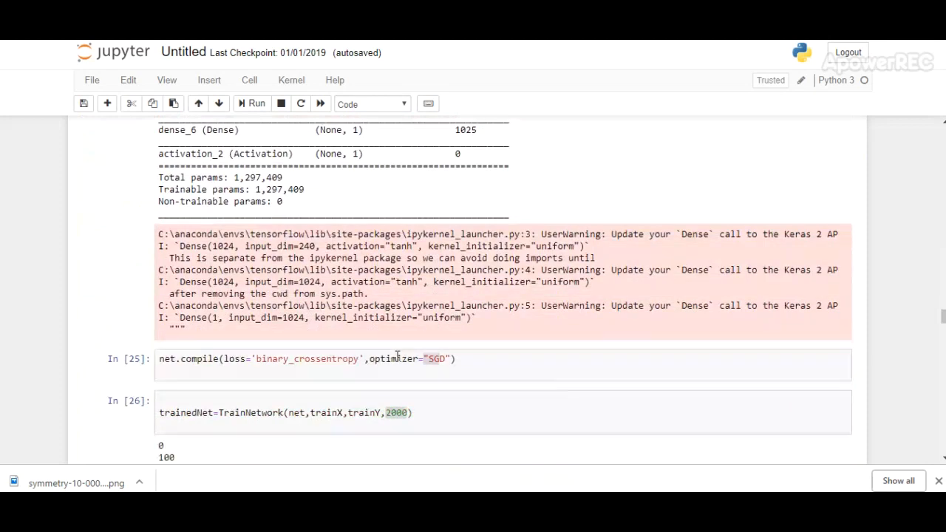
- Select the TrainNetwork cell and scroll through its epoch output to 1900
scroll(down, 3)
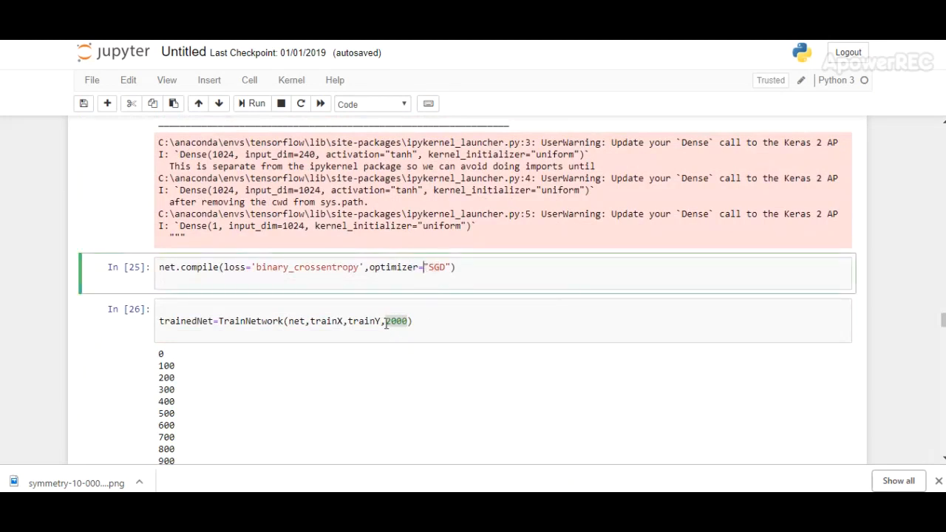
click(412, 321)
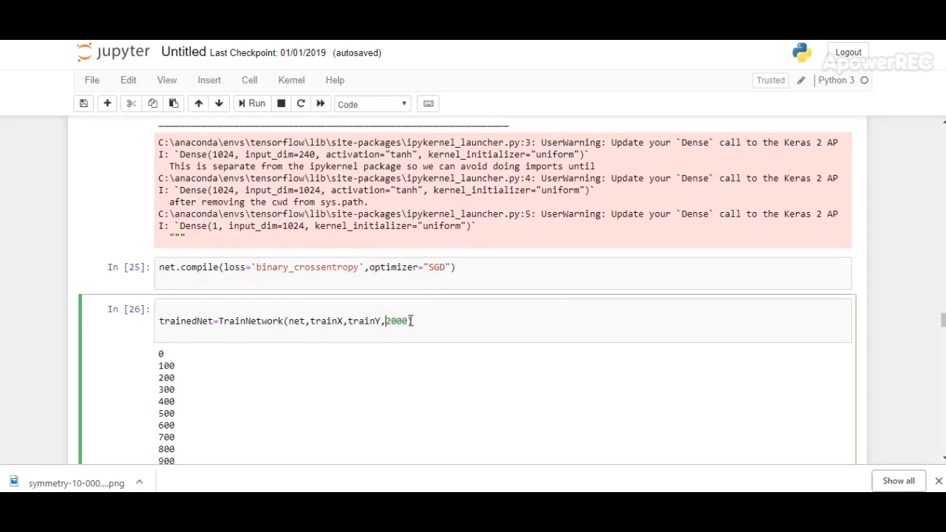
scroll(down, 3)
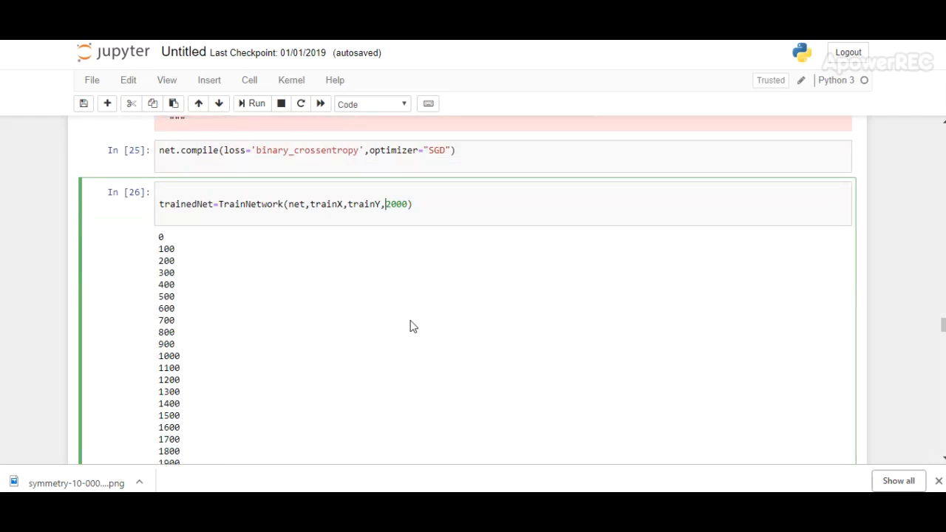
scroll(down, 3)
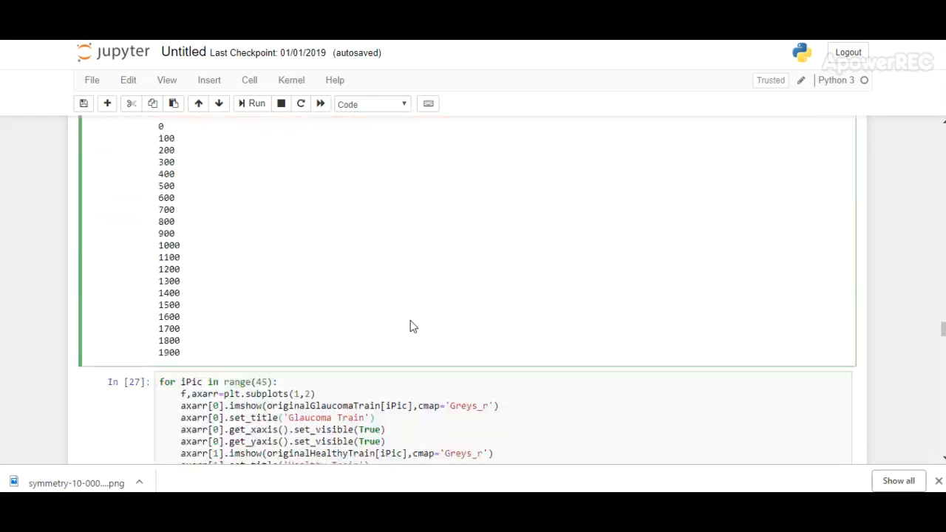
- Scroll past the glaucoma and healthy training image plots and select the test-loading cell
scroll(down, 3)
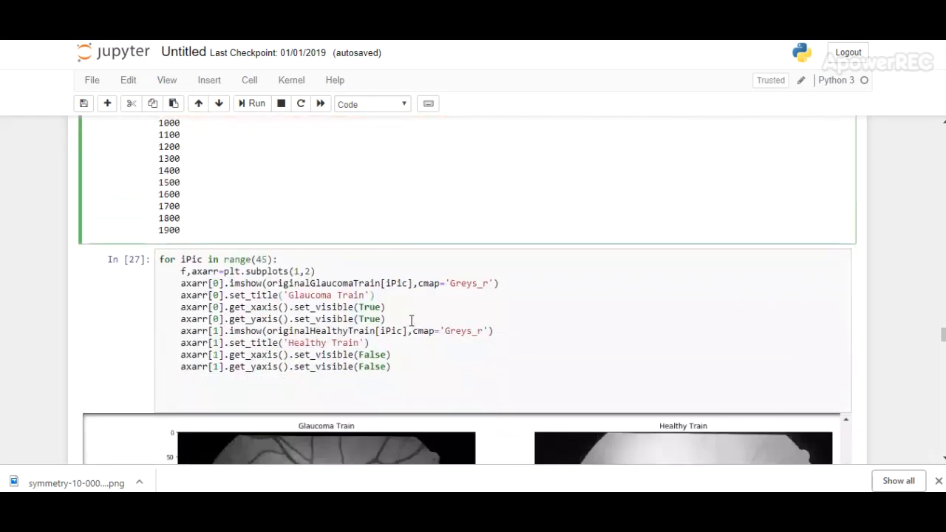
scroll(down, 3)
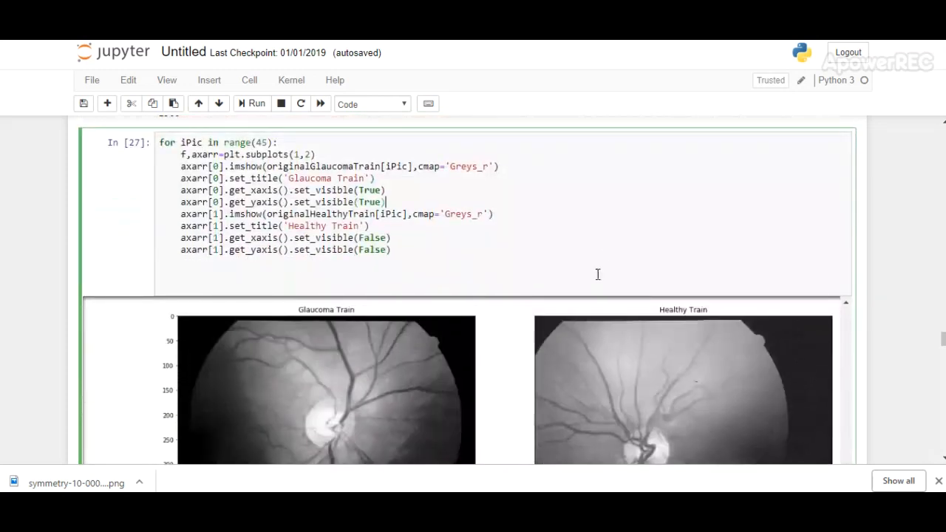
scroll(down, 3)
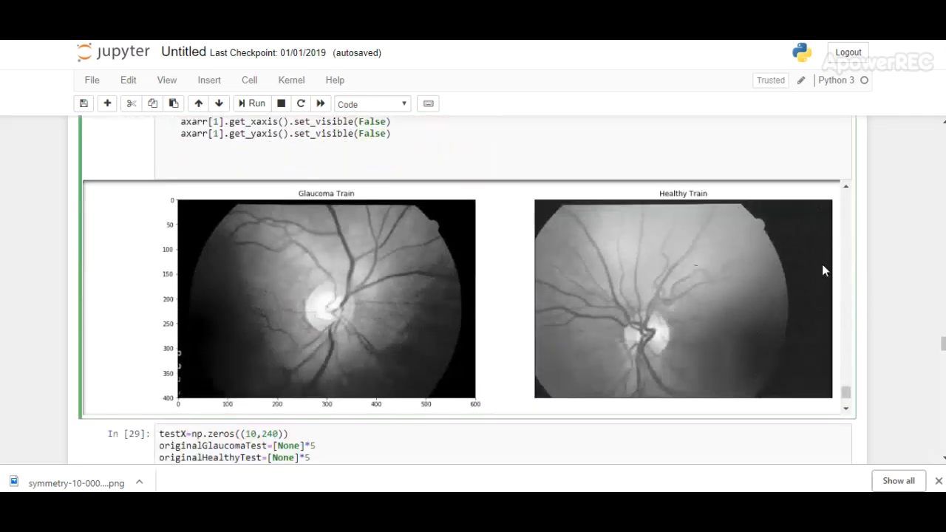
scroll(down, 3)
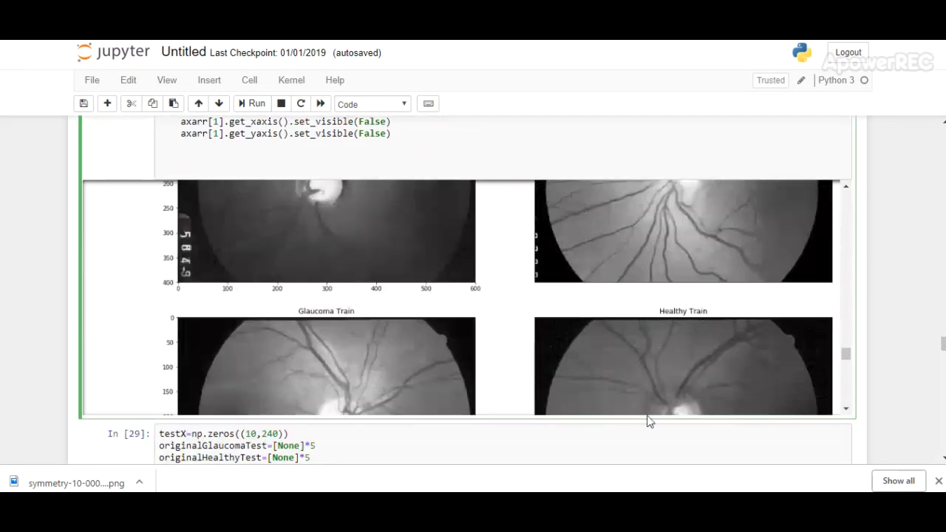
scroll(down, 3)
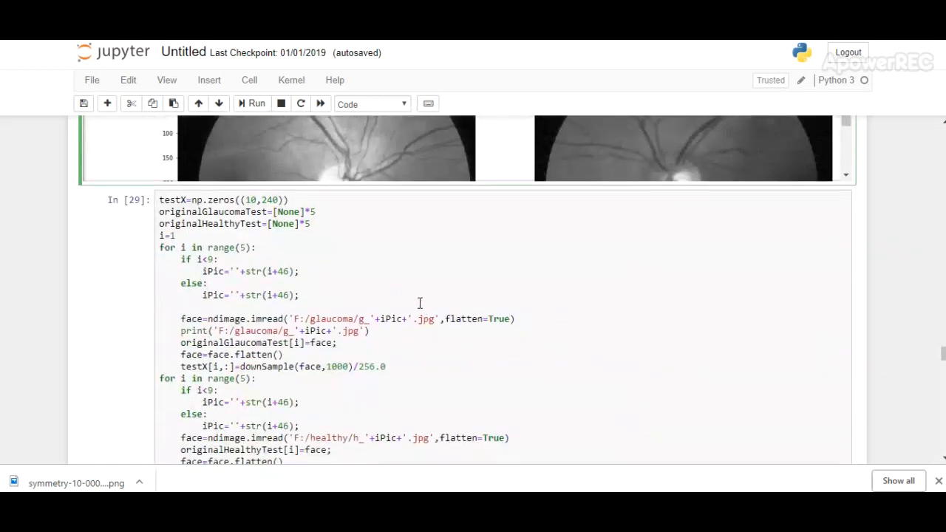
click(256, 104)
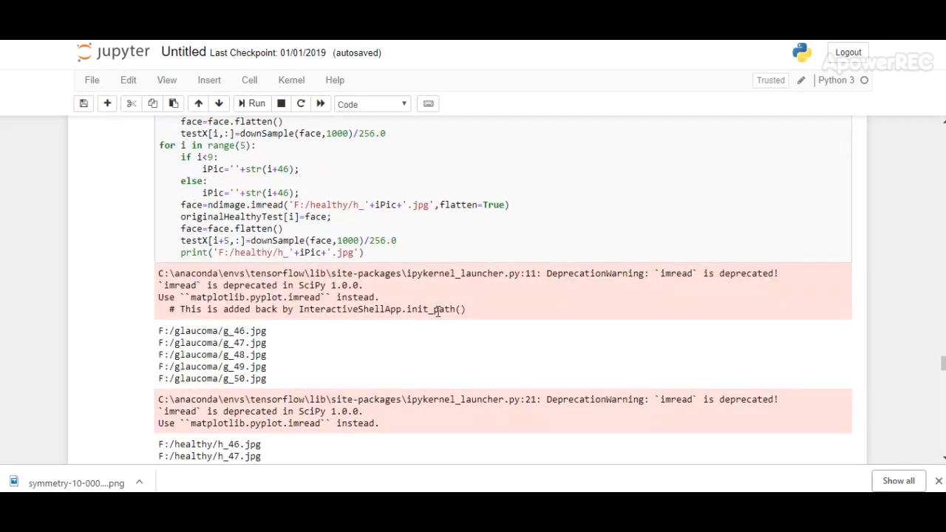
- Scroll past the test prediction plots to the actual, percentage and predicted results table
scroll(down, 3)
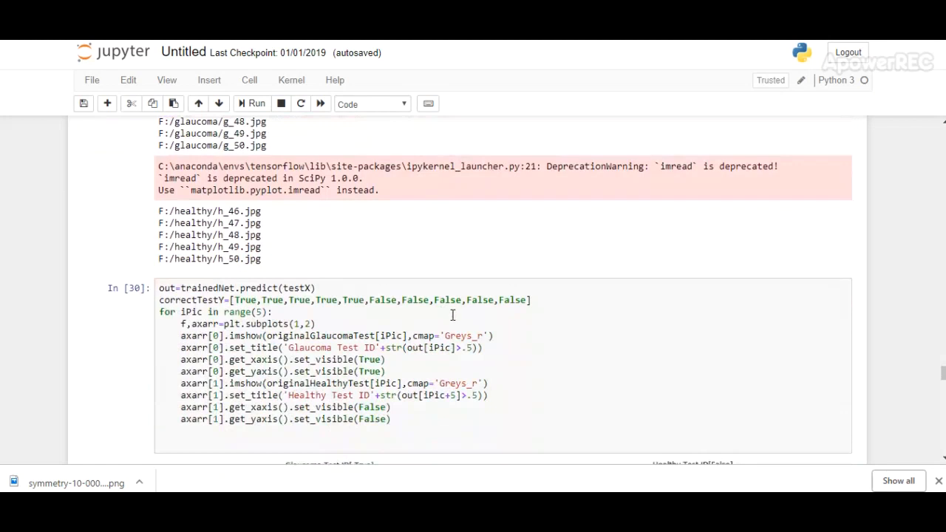
scroll(down, 3)
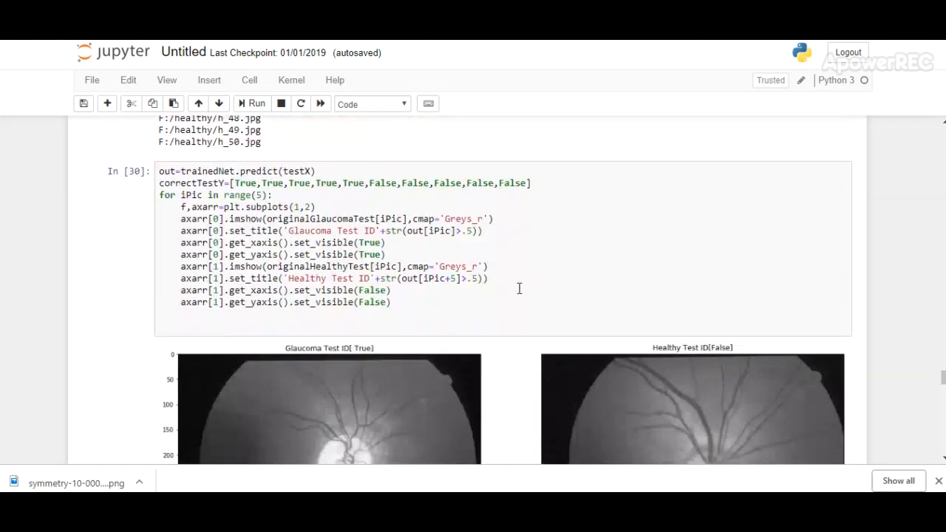
scroll(down, 3)
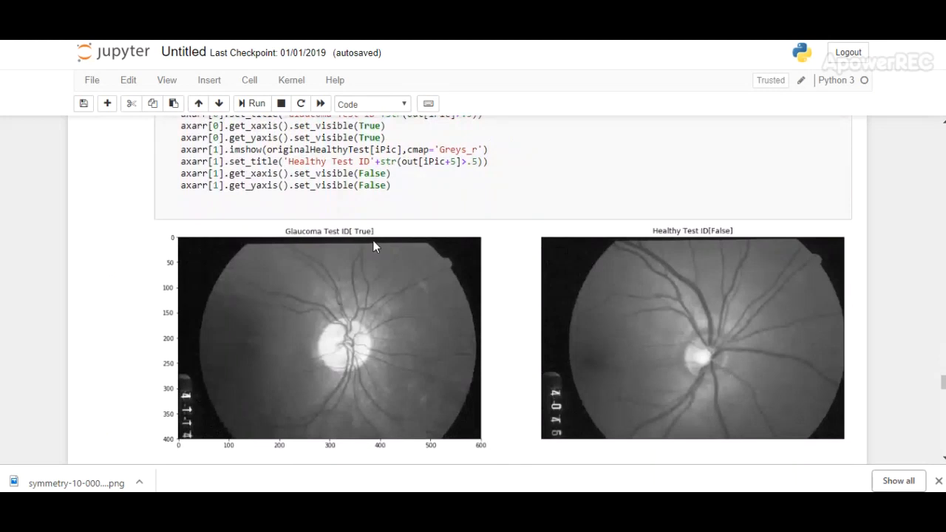
mouse_move(734, 230)
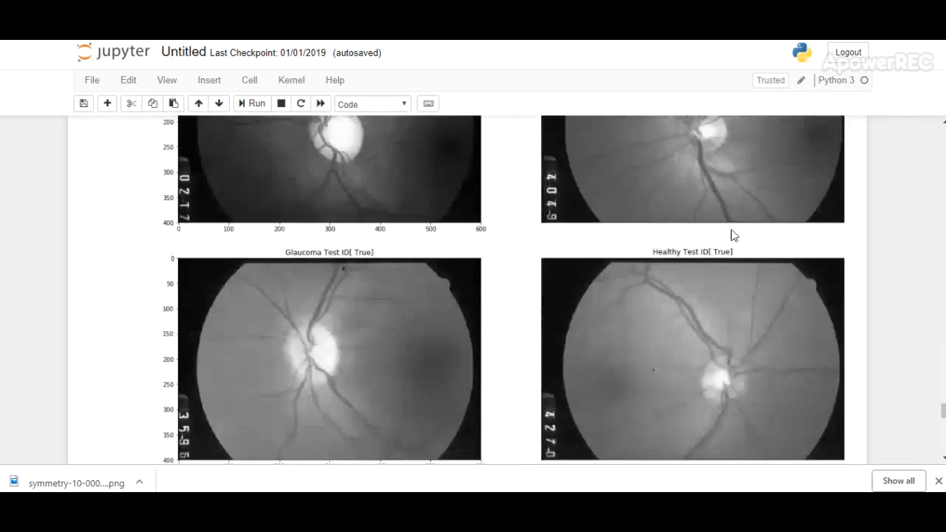
scroll(down, 3)
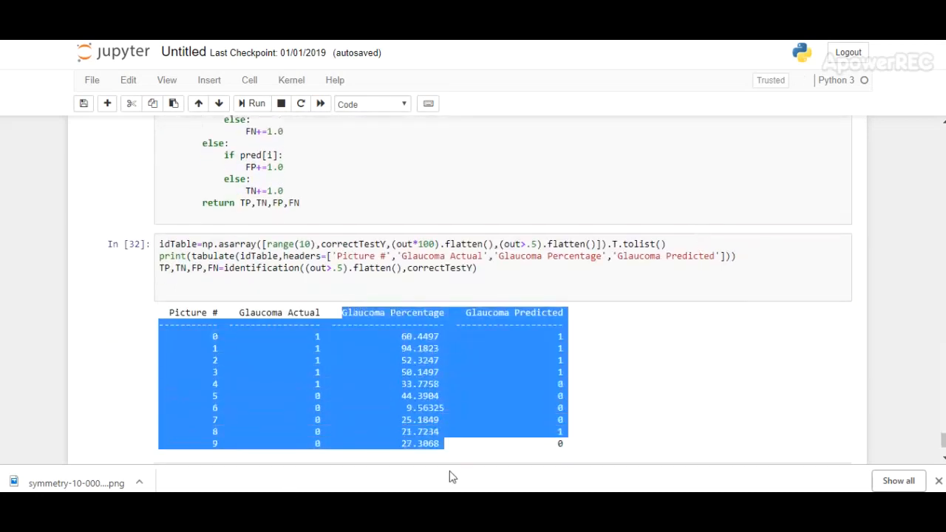
scroll(down, 3)
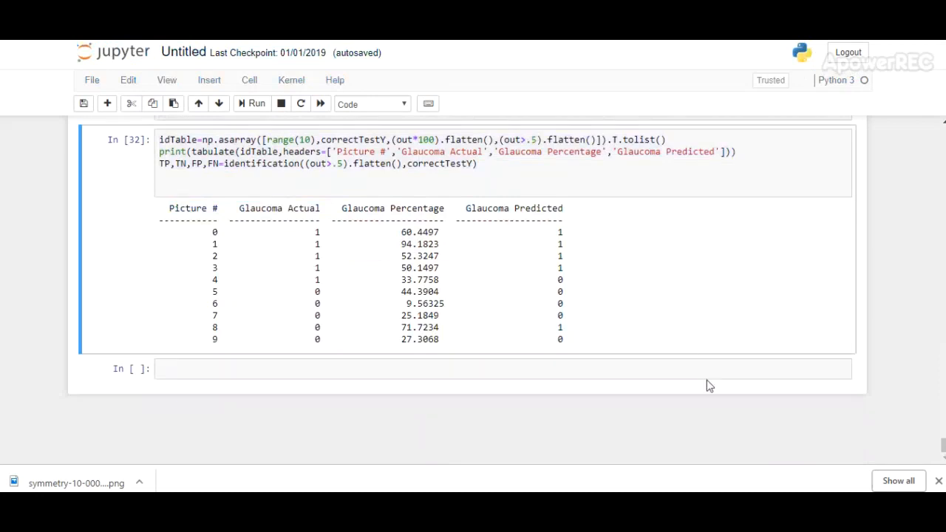
mouse_move(913, 437)
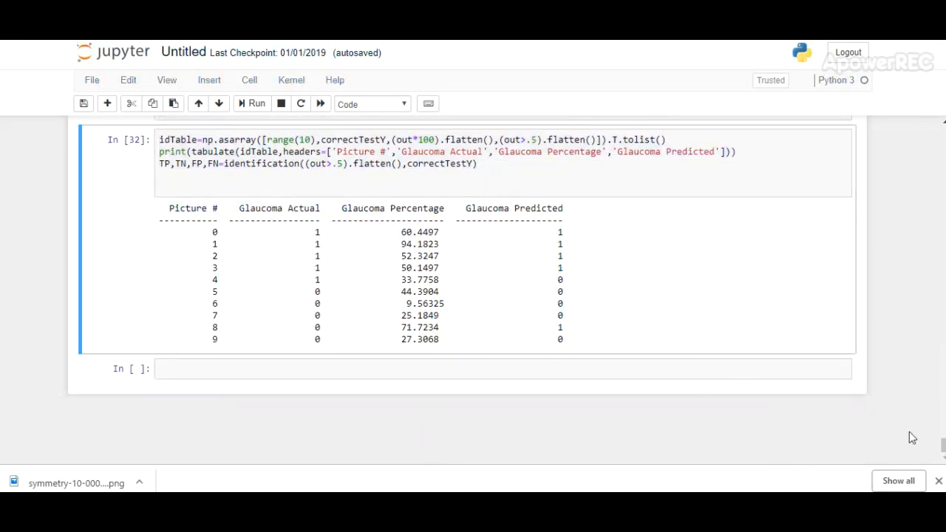